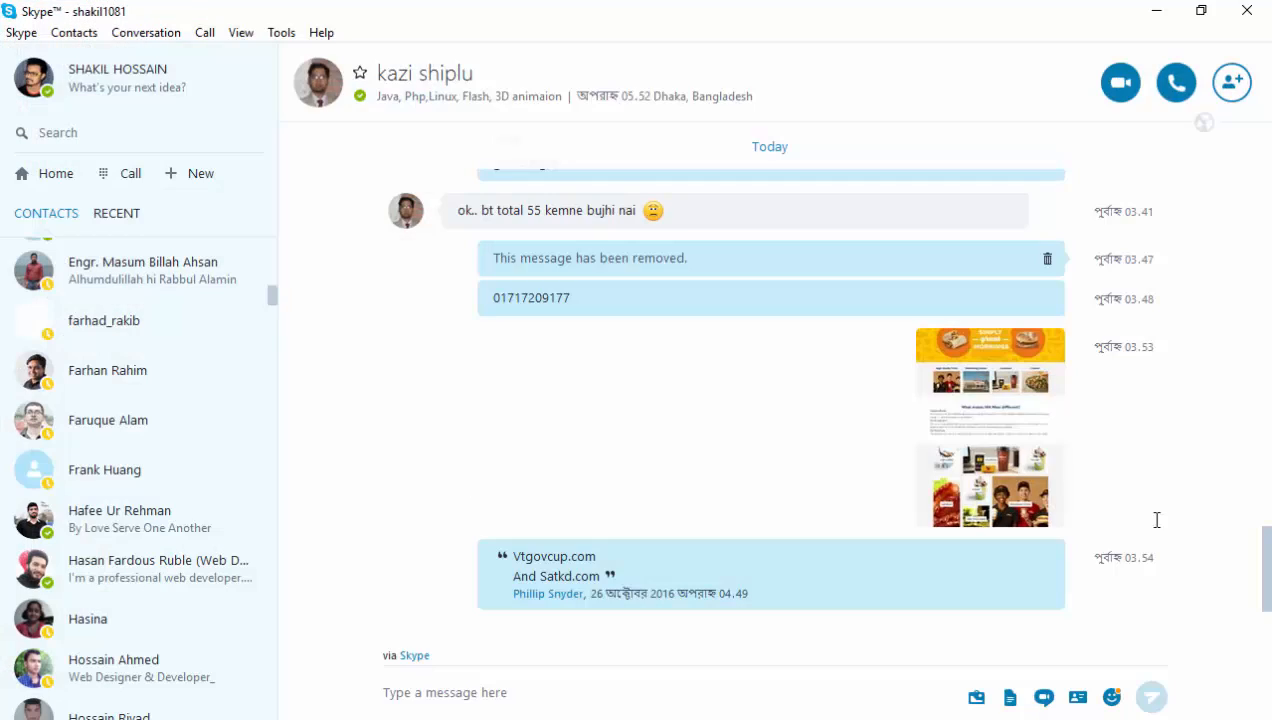
{"action": "left_click", "coordinate": [142, 270]}
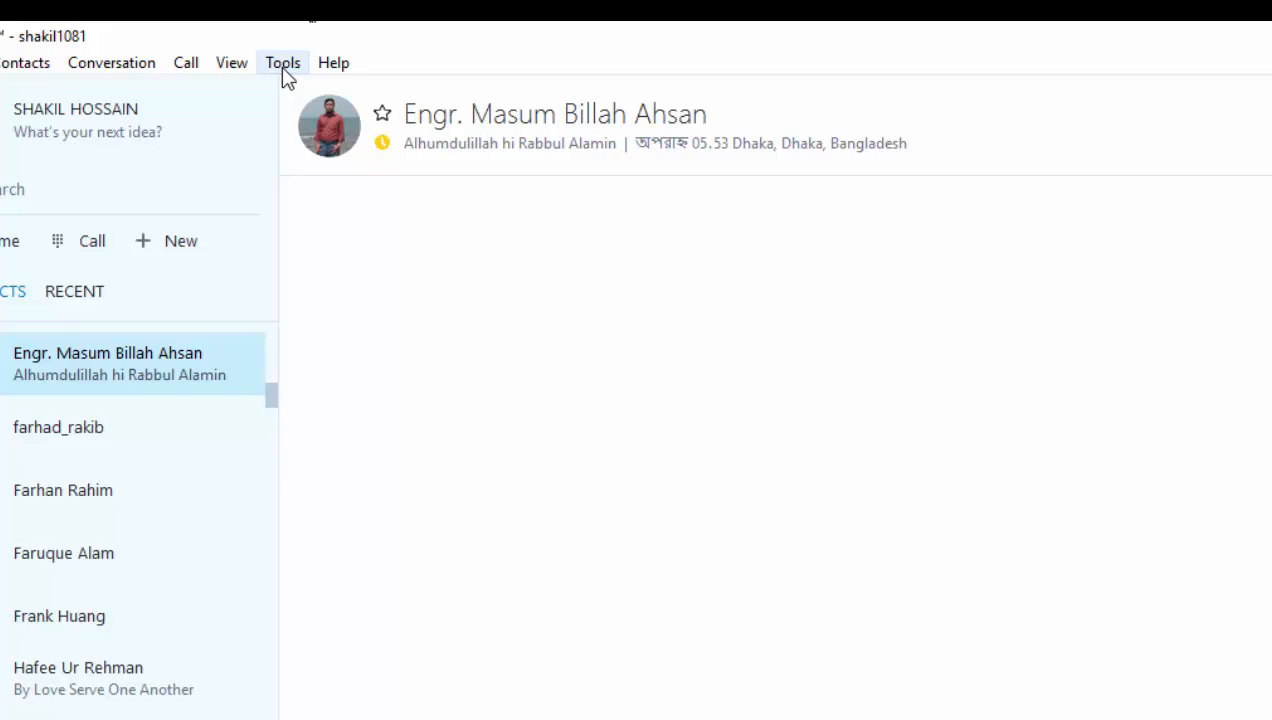
{"action": "left_click", "coordinate": [284, 62]}
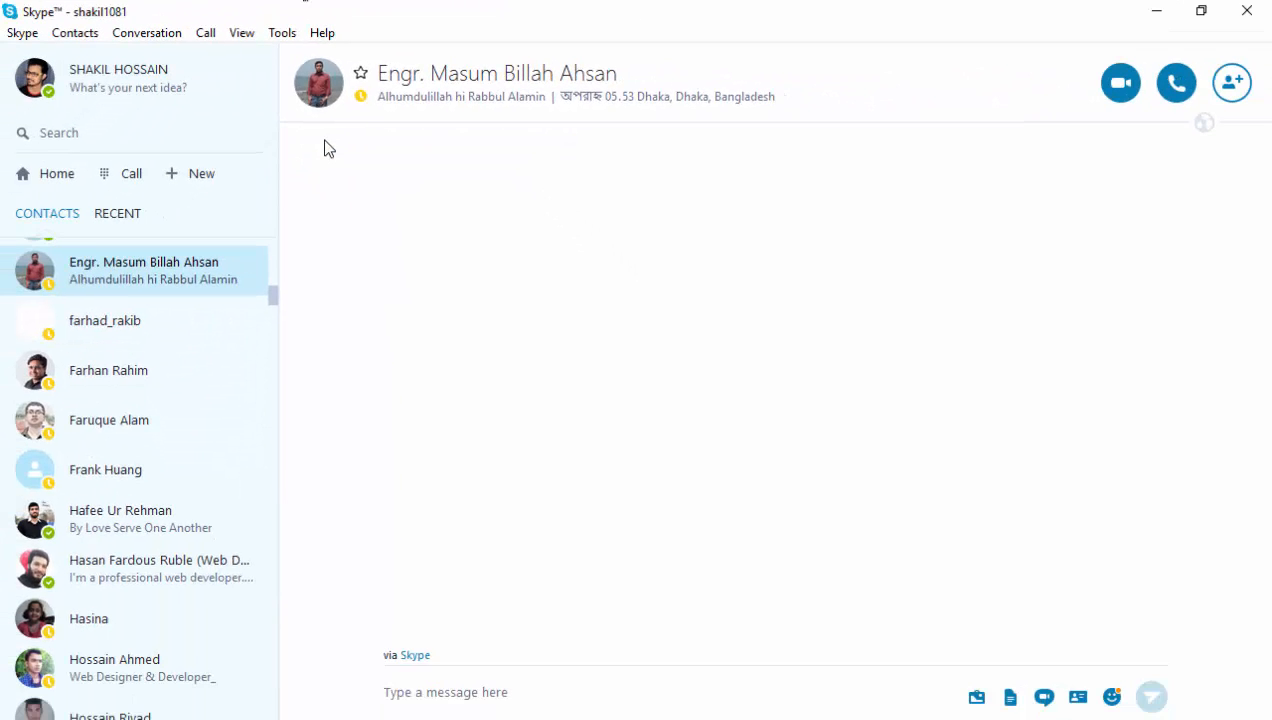
{"action": "left_click", "coordinate": [280, 32]}
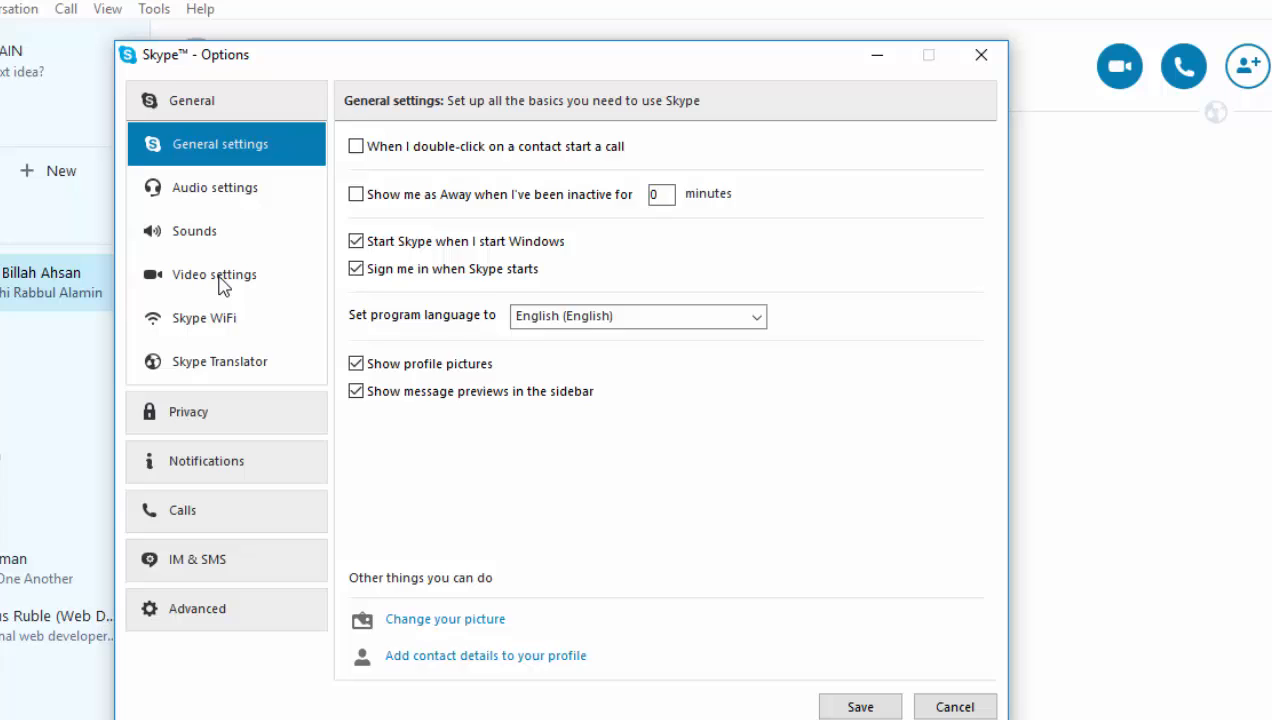
{"action": "left_click", "coordinate": [214, 274]}
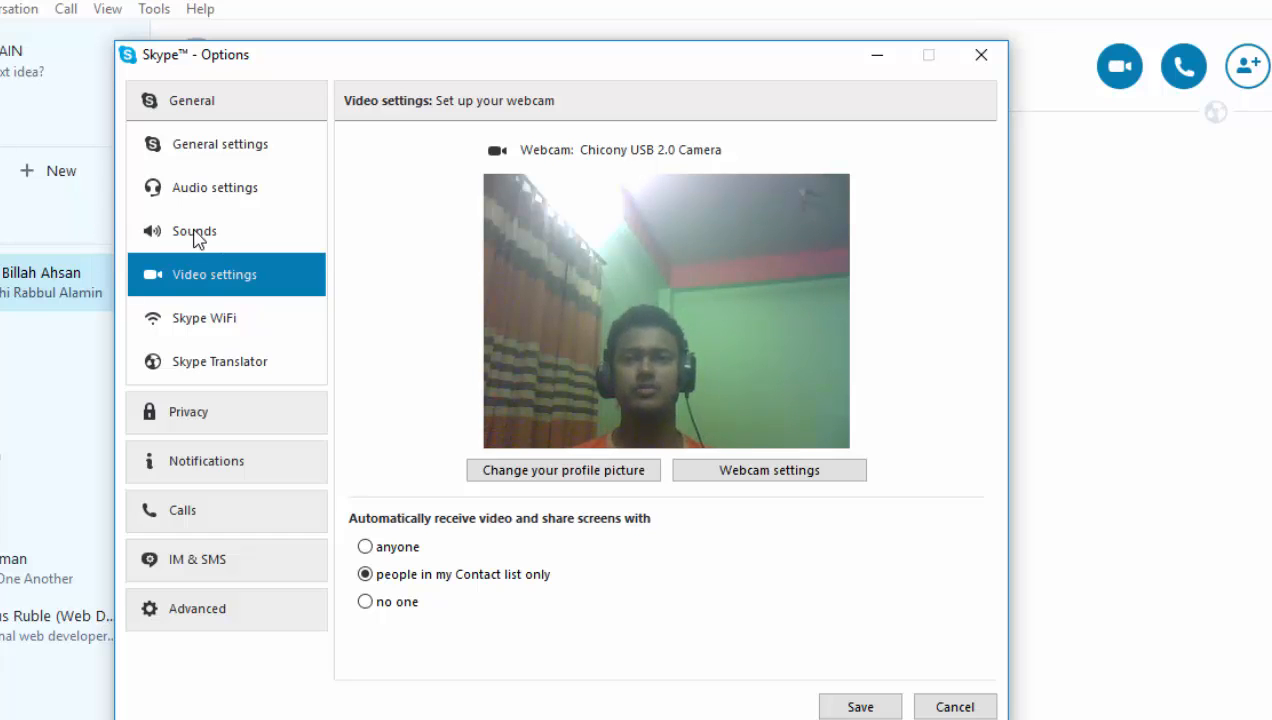
{"action": "left_click", "coordinate": [220, 144]}
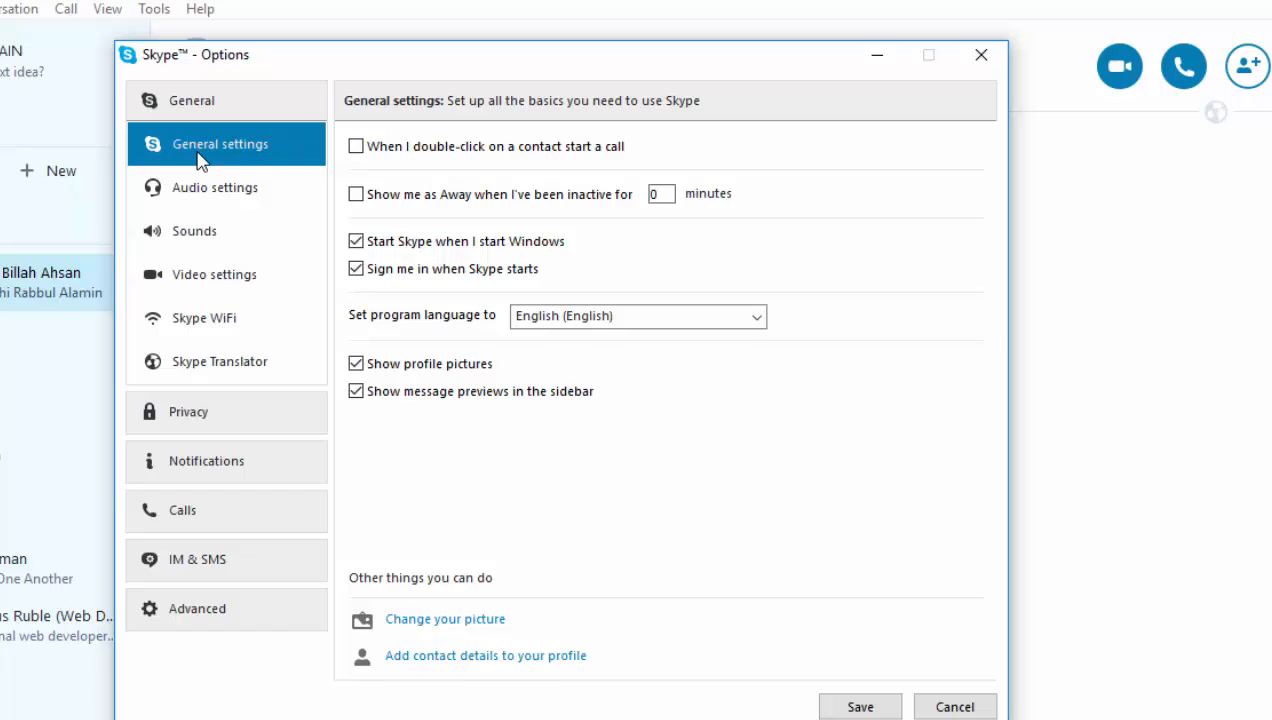
{"action": "mouse_move", "coordinate": [210, 380]}
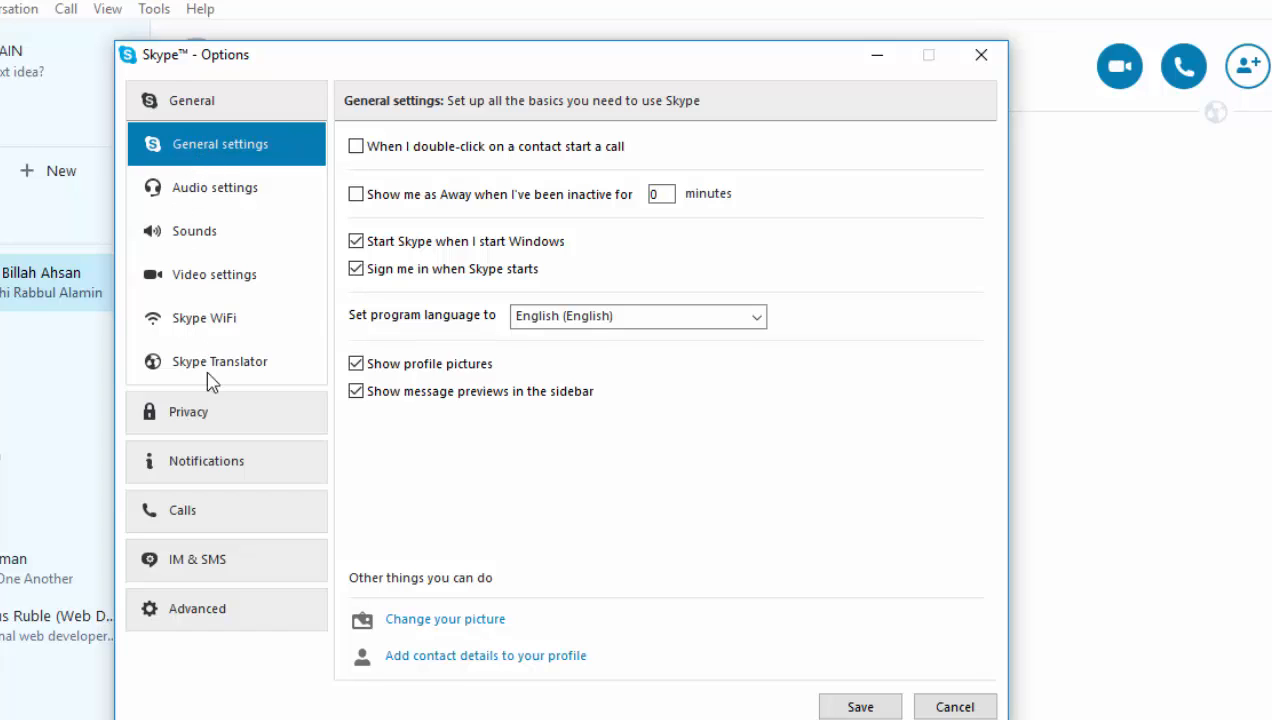